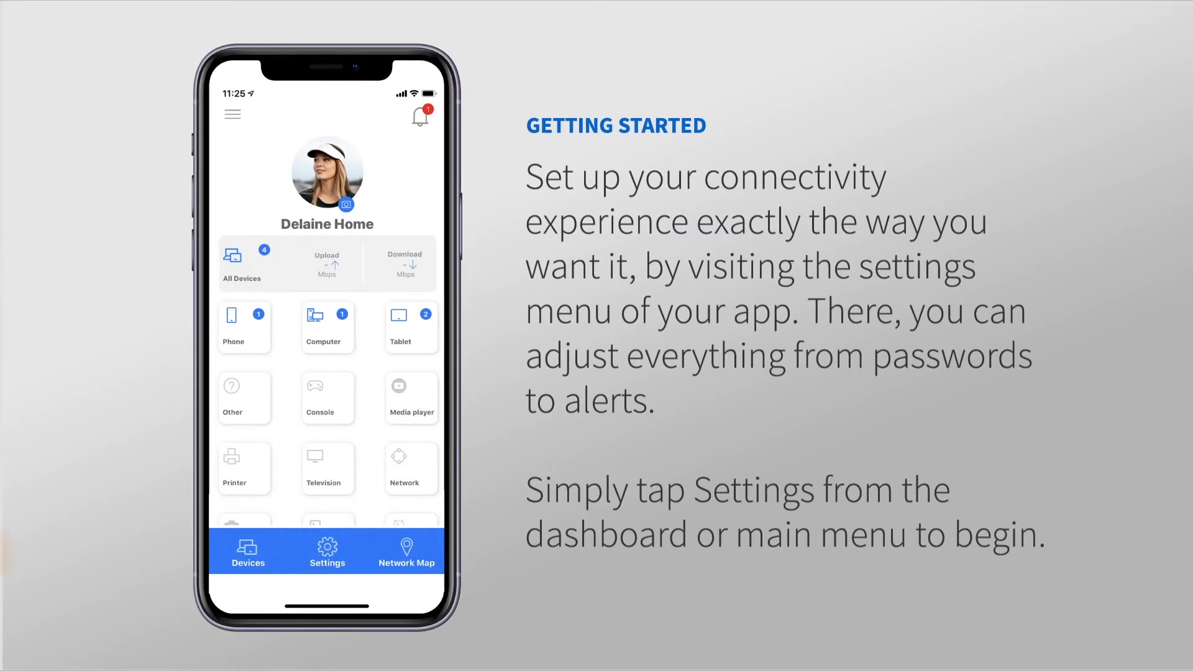
- From the bottom bar, walk through the account name, passcode, login password and push-notification settings
left_click(327, 550)
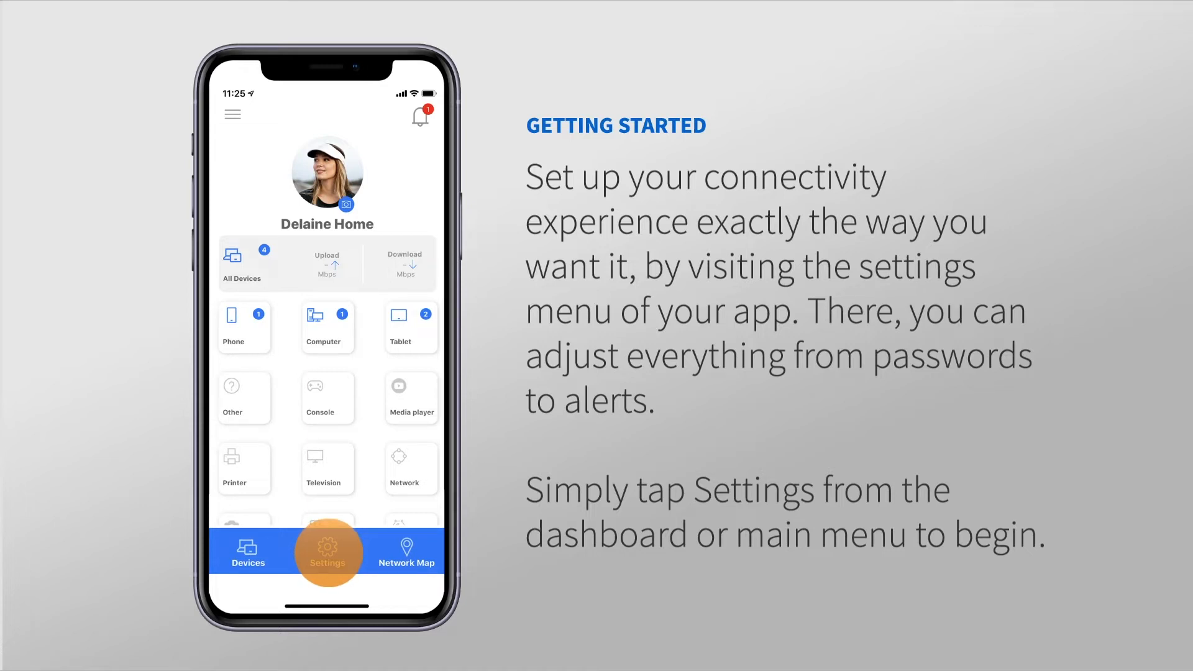
left_click(327, 548)
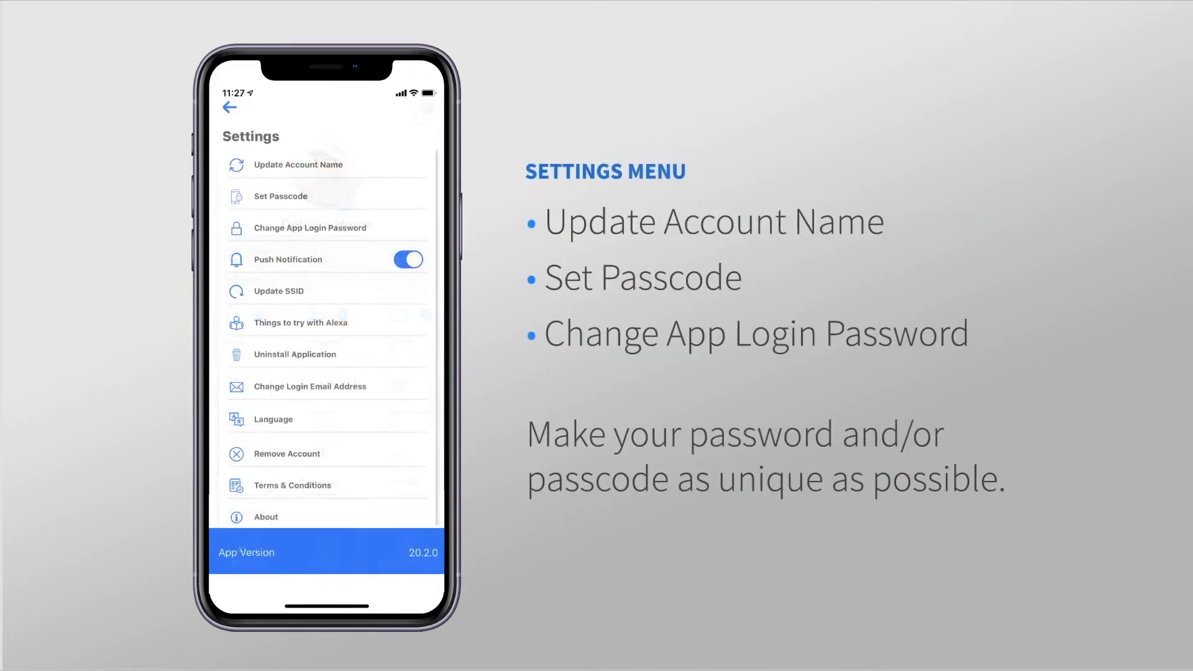
left_click(298, 164)
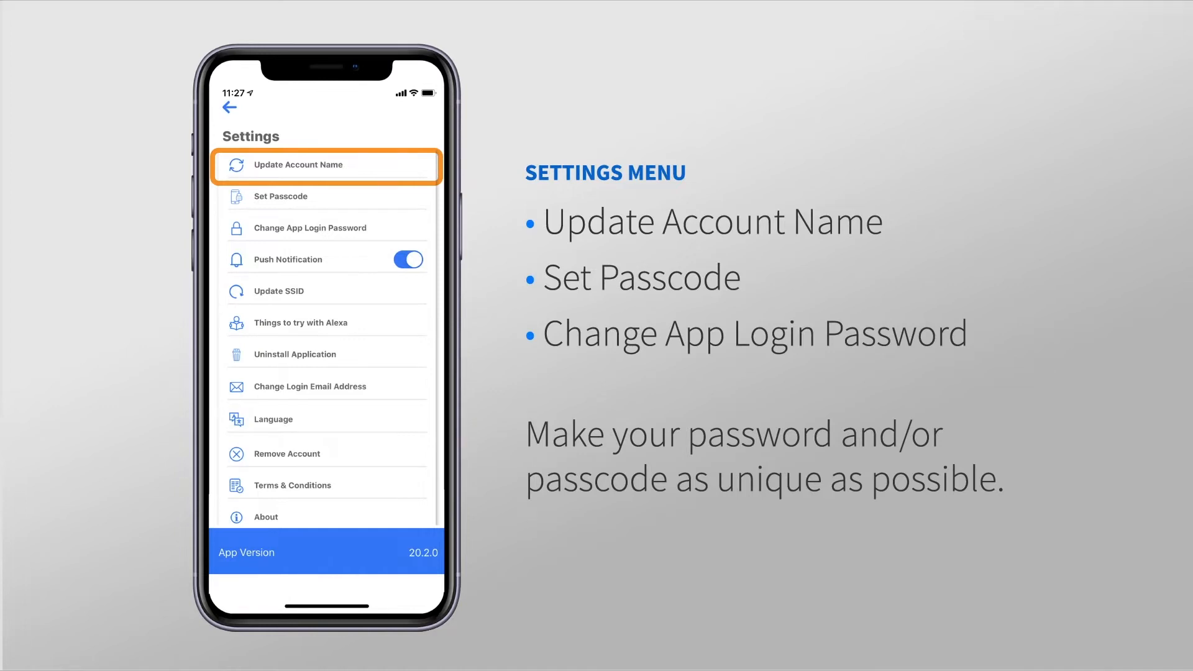
left_click(326, 196)
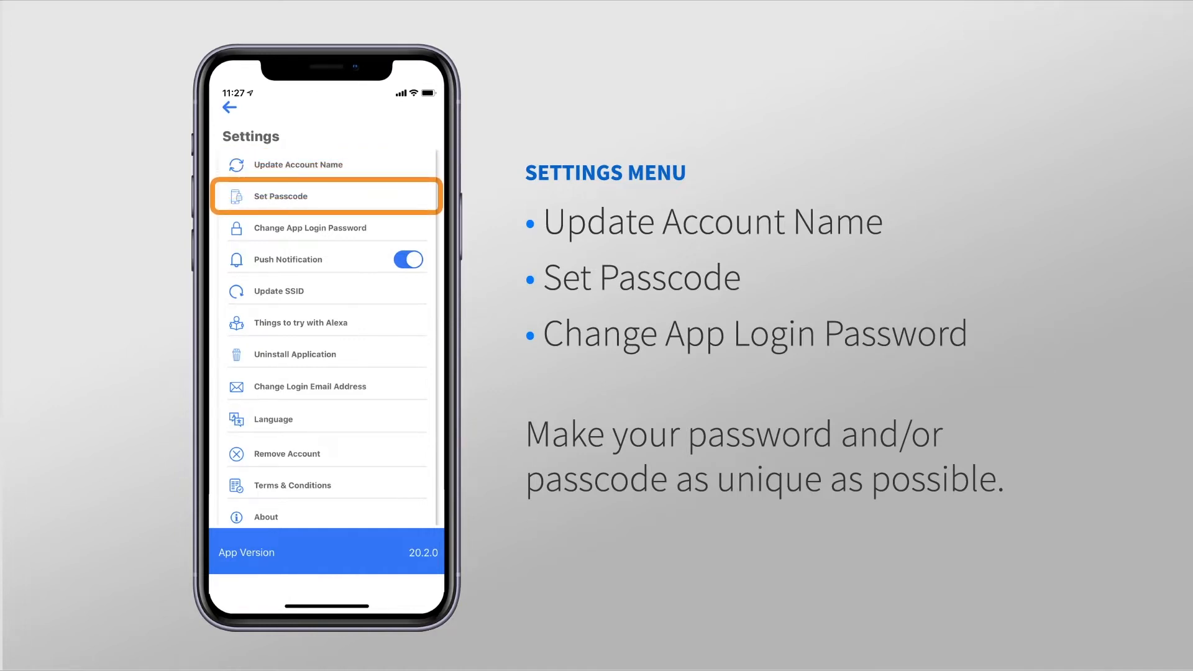
left_click(325, 228)
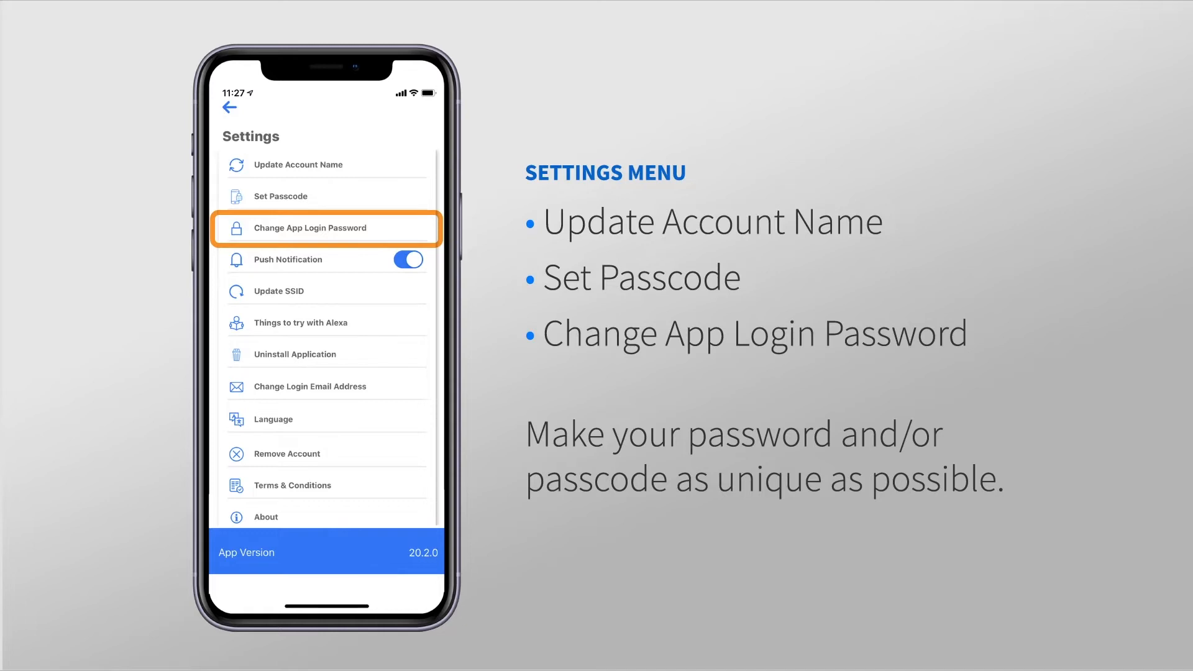
left_click(327, 260)
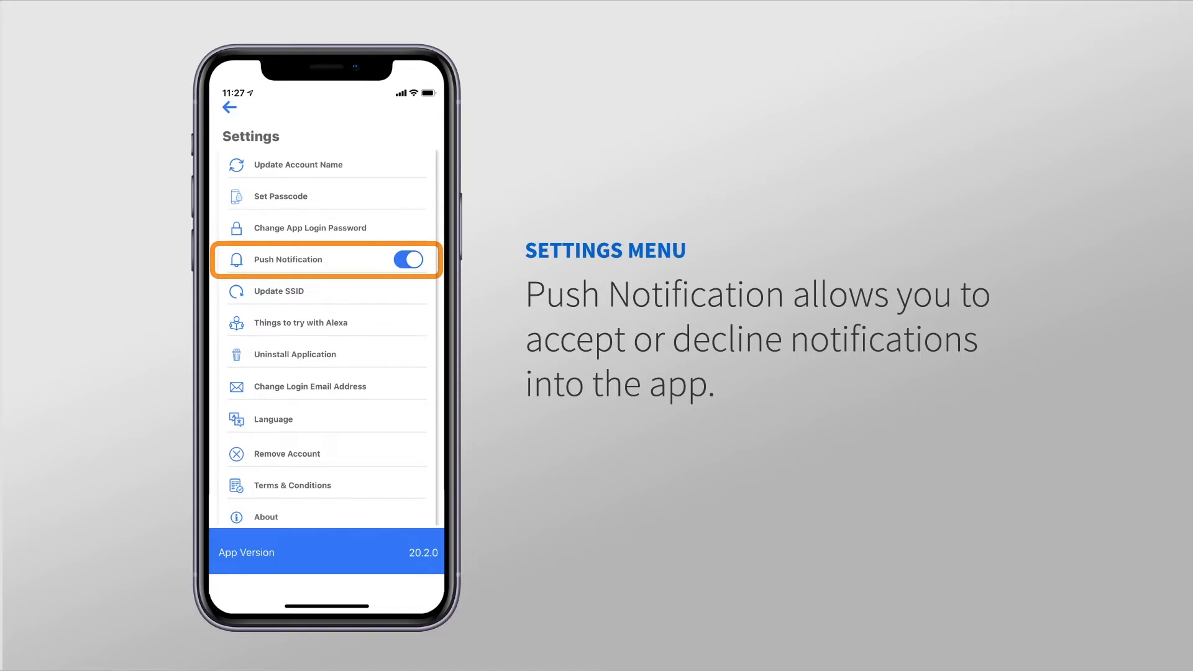
left_click(409, 259)
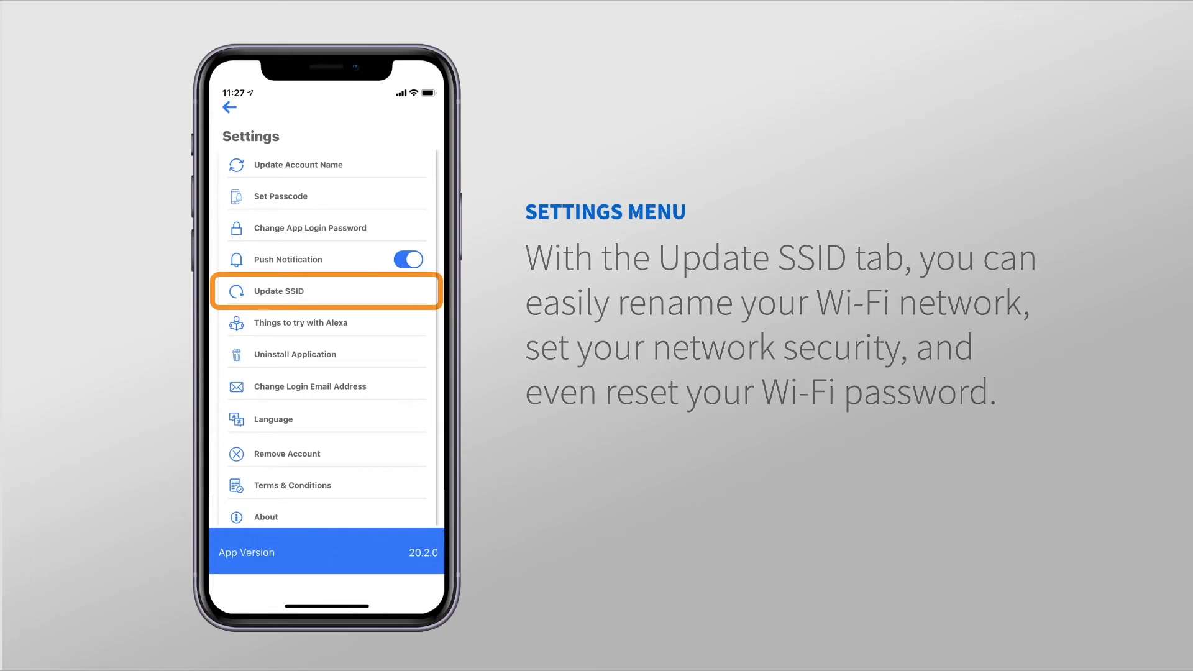
left_click(327, 322)
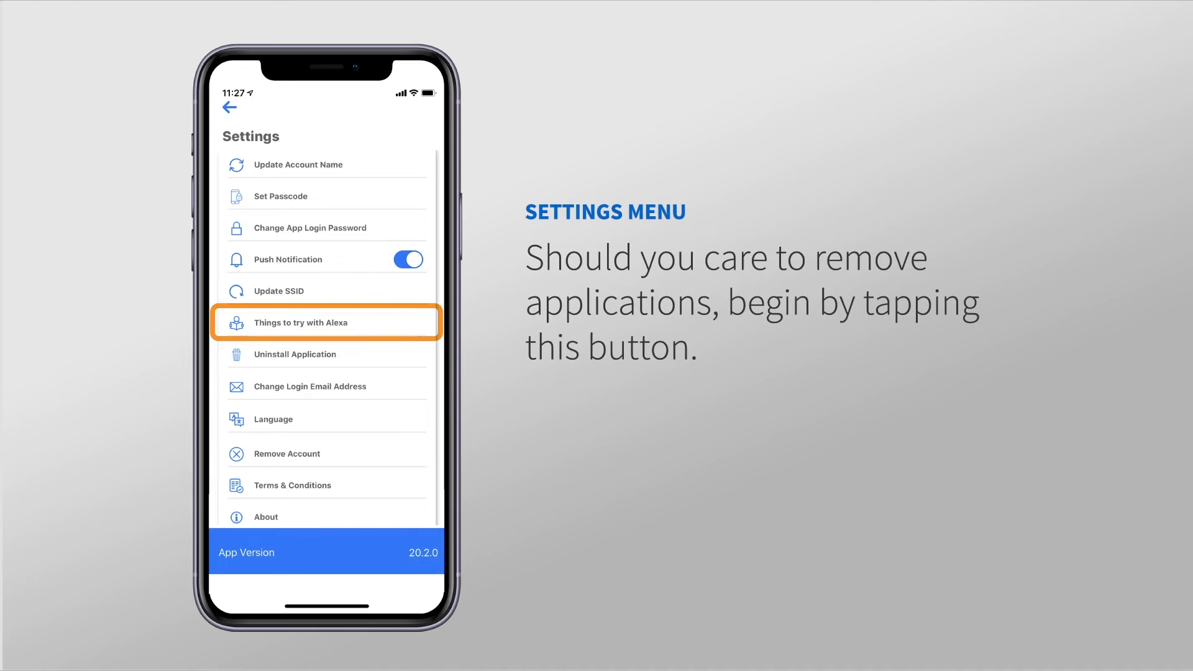
left_click(294, 355)
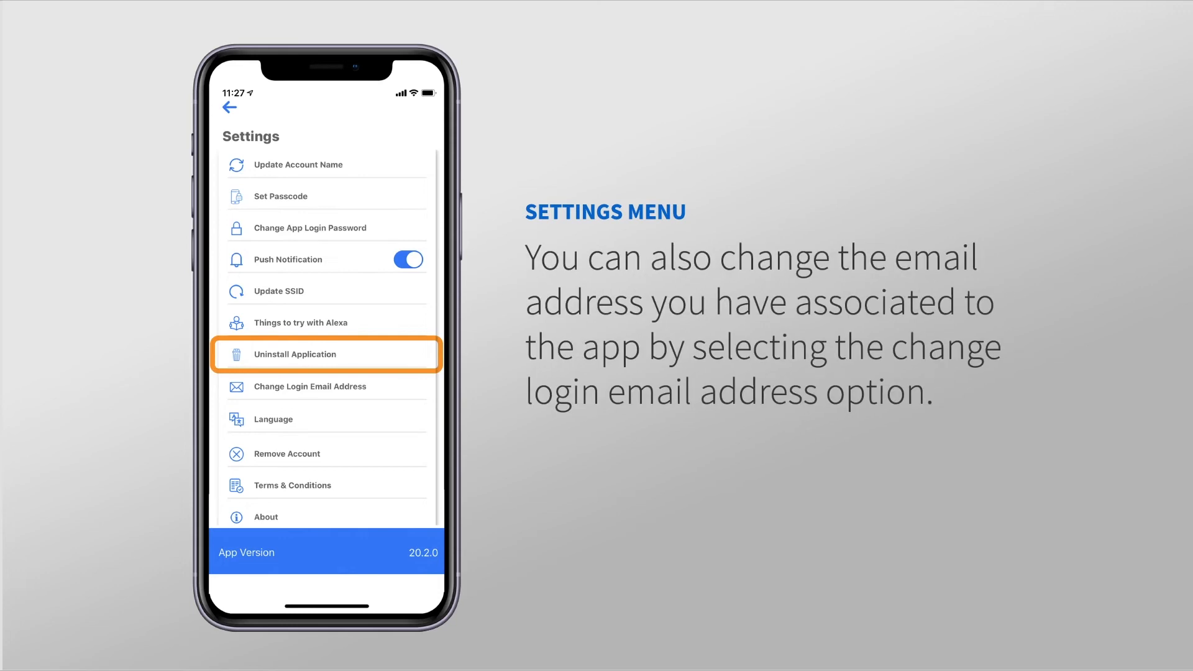
left_click(325, 387)
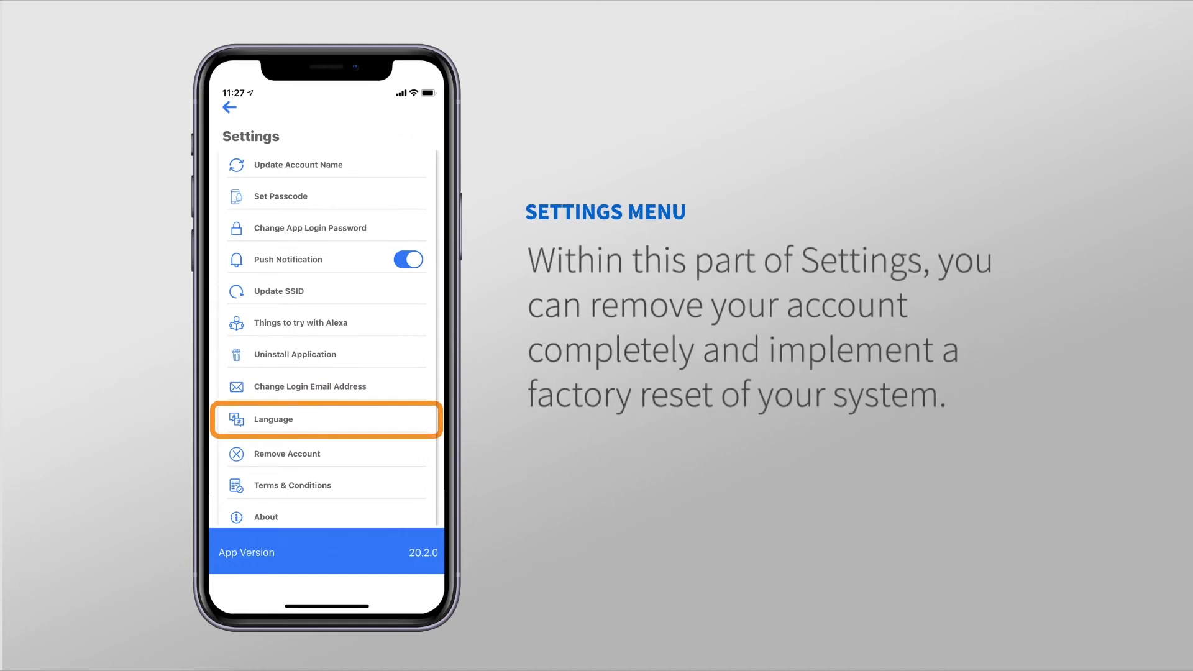
left_click(326, 454)
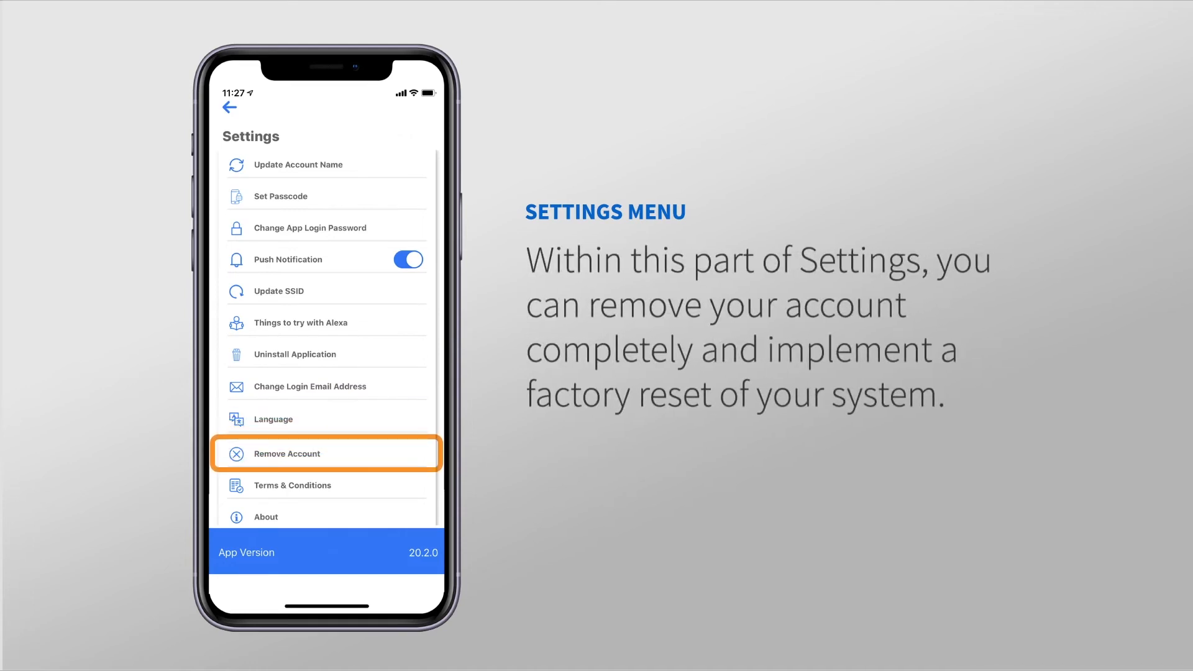